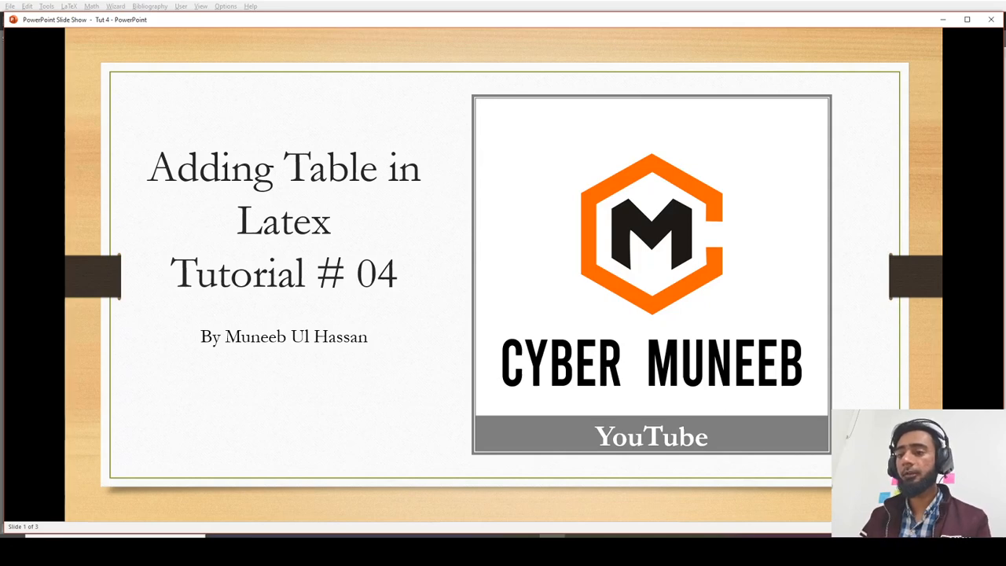
Advance past the PowerPoint title slide toward the TeXstudio LaTeX source.
{"action": "key", "text": "Right"}
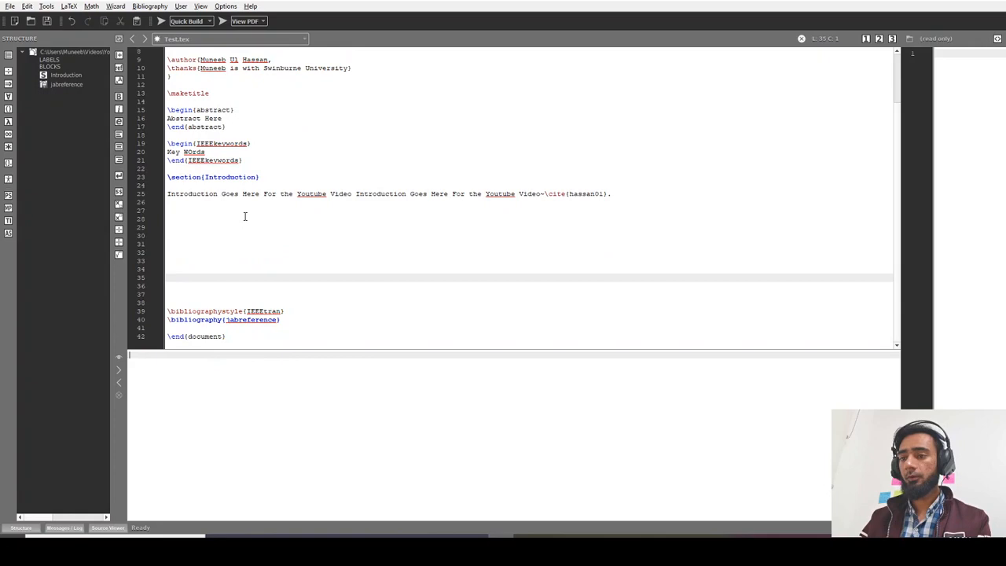
Begin a table with a {c c} tabular and first row 'Tab 1 & Tab 2 \\'.
{"action": "type", "text": "\\begin{table"}
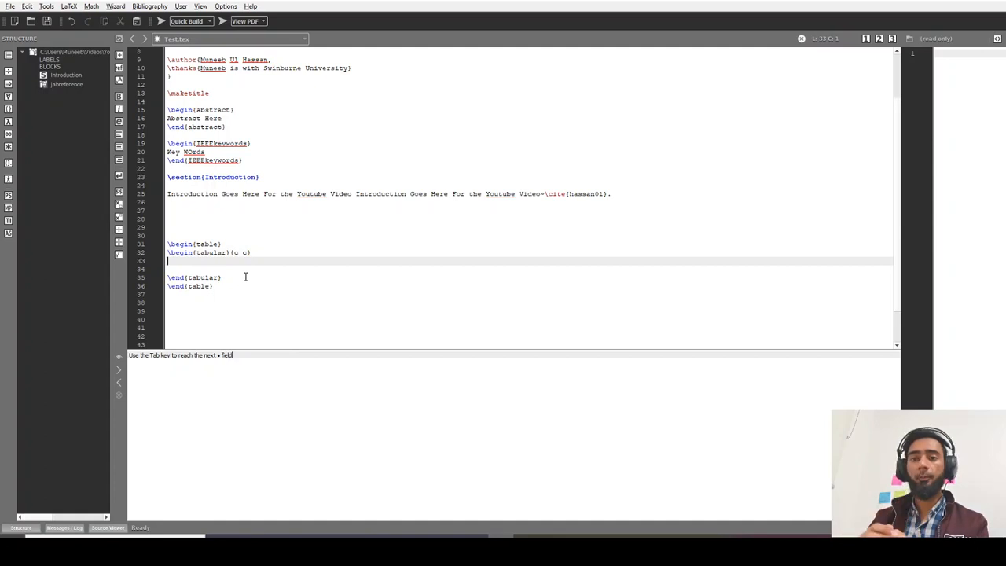
{"action": "type", "text": "Tab 1"}
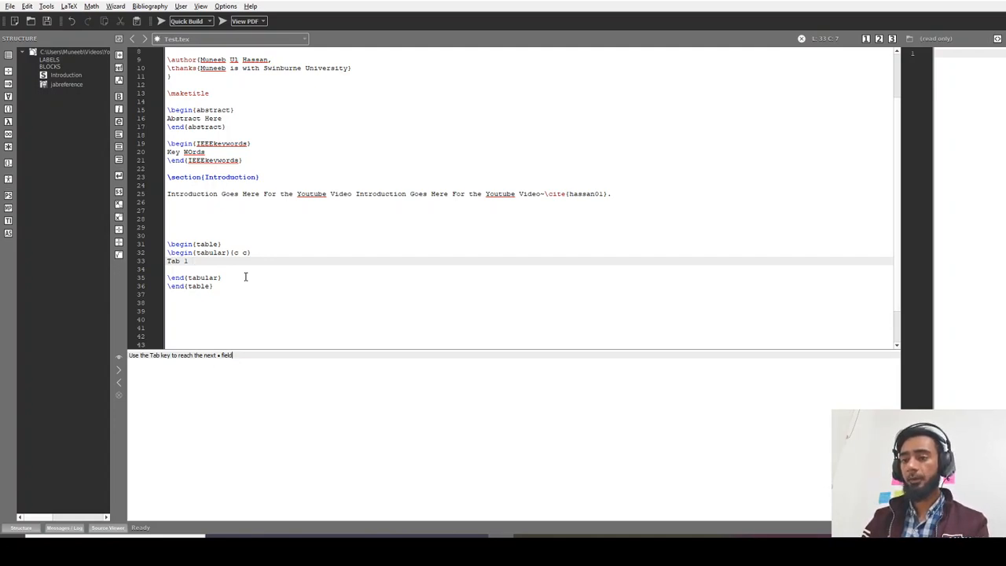
{"action": "type", "text": "& T"}
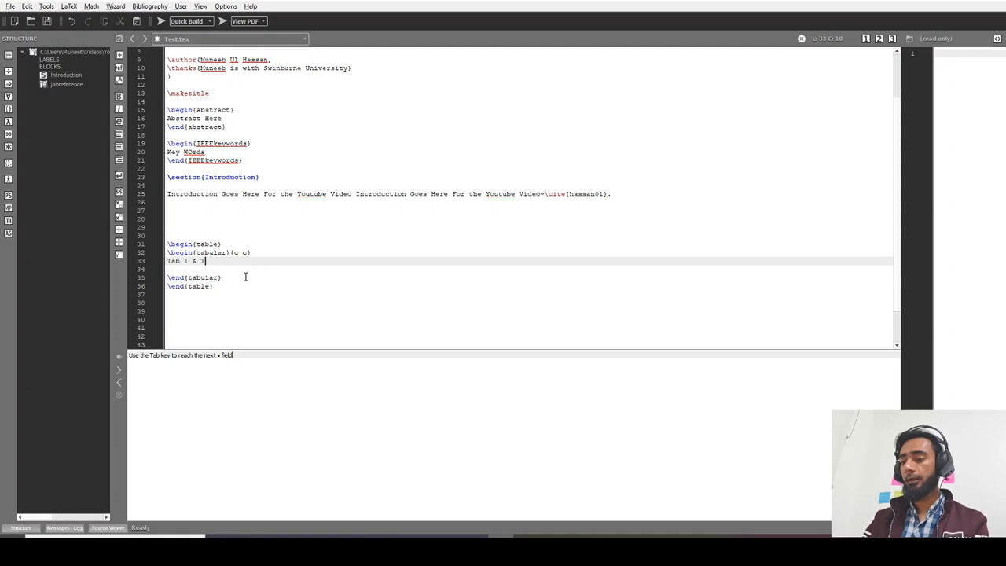
{"action": "type", "text": "ab 2"}
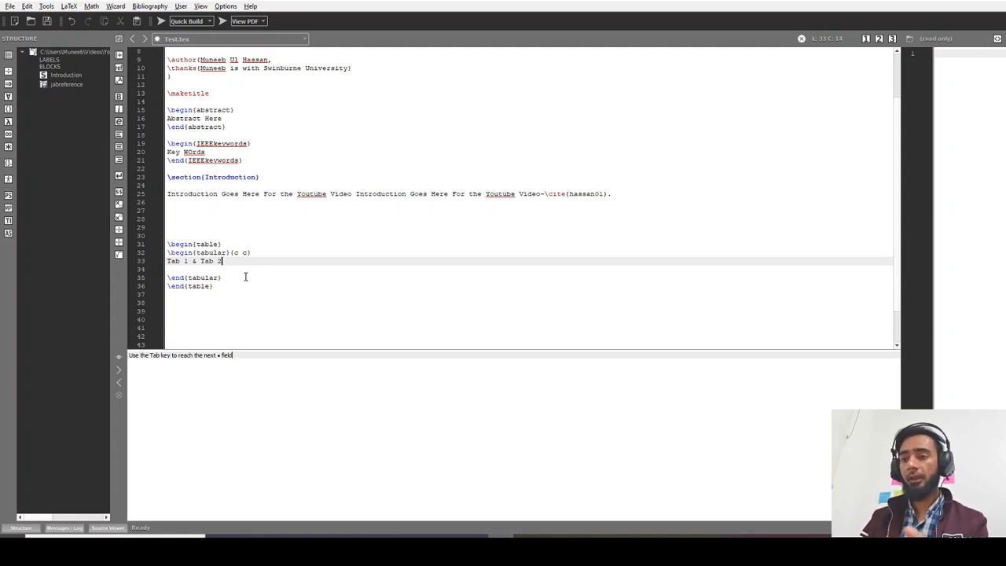
{"action": "type", "text": "\\\\"}
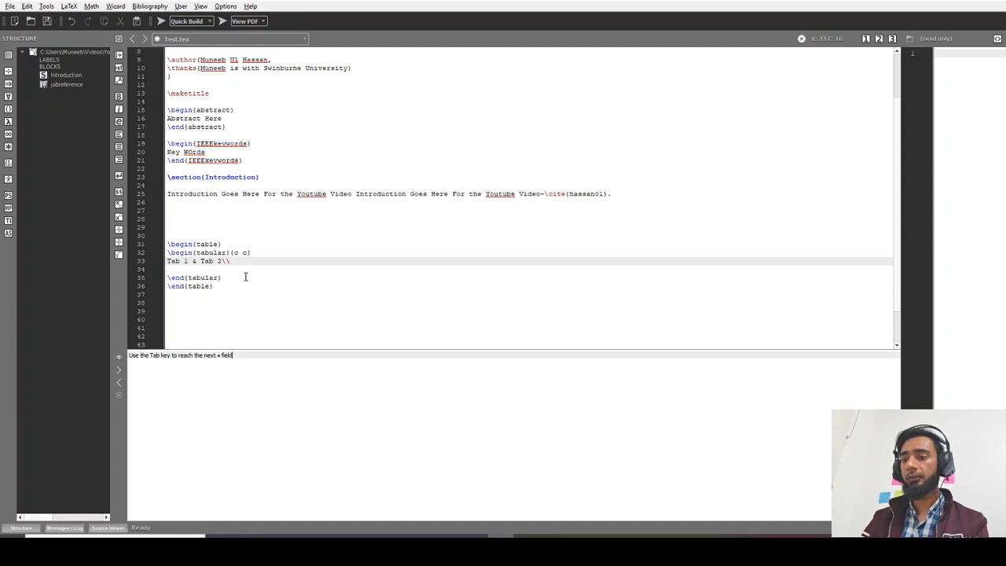
Add the second row 'Tab 3 & Tab 4 \\' before \end{tabular}.
{"action": "type", "text": "Ra"}
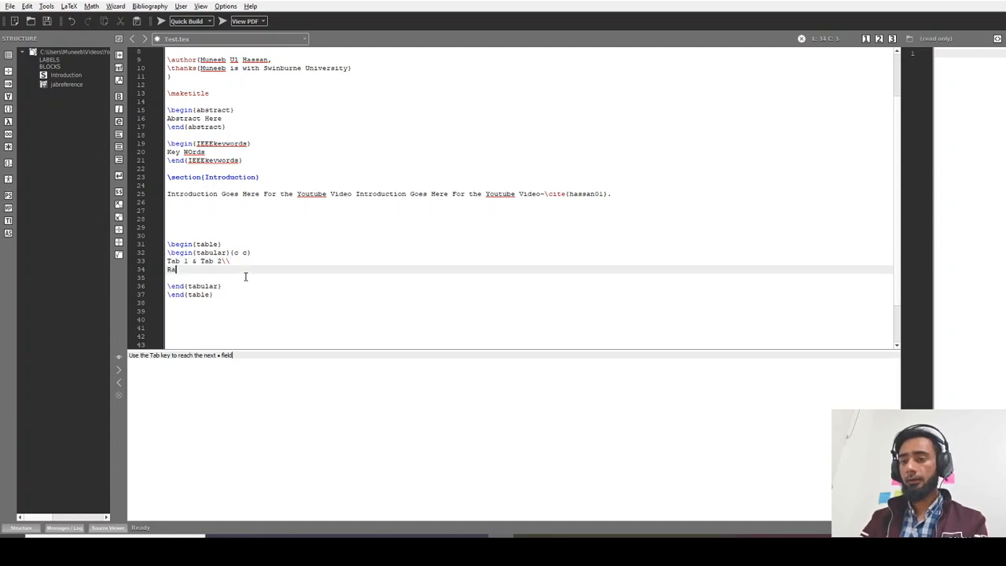
{"action": "type", "text": "Tab 3 & Tab"}
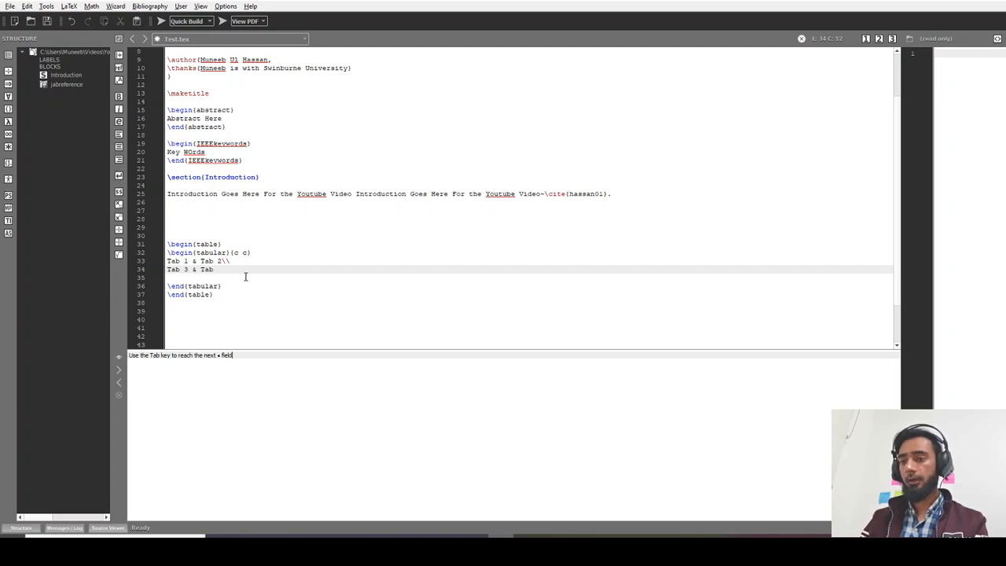
{"action": "type", "text": "4\\\\"}
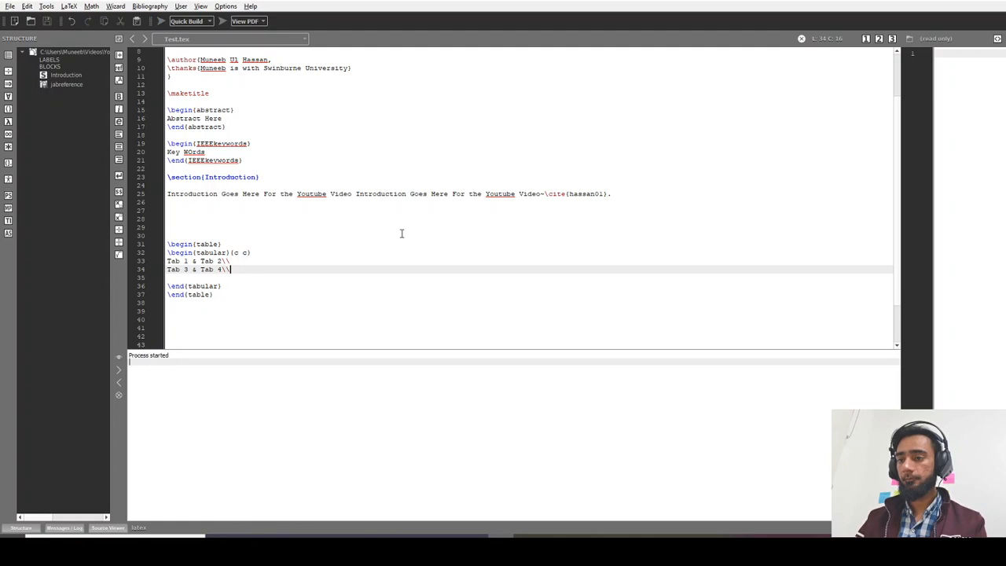
Compile and preview the two-row table, then close the PDF viewer to start a caption.
{"action": "left_click", "coordinate": [185, 22]}
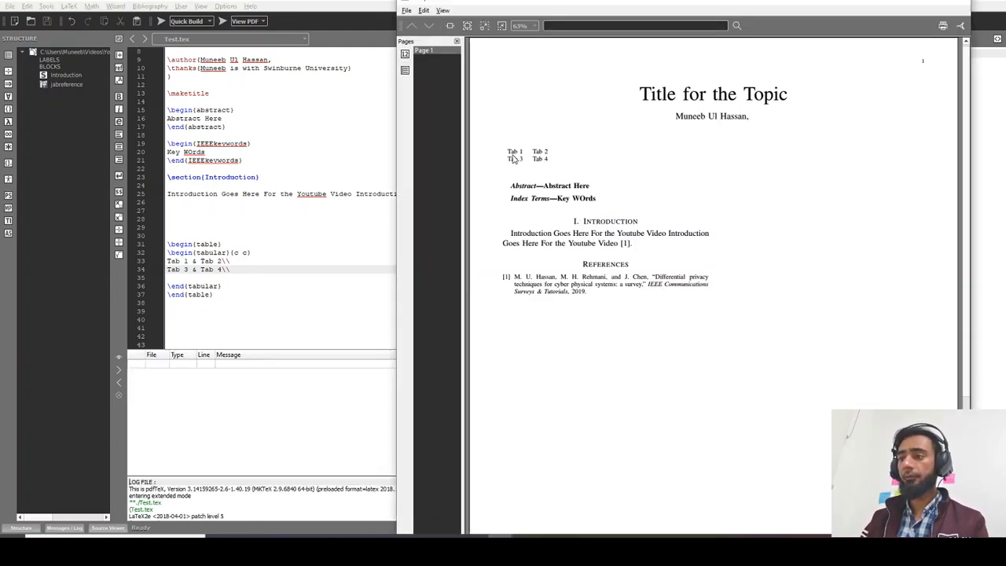
{"action": "left_click", "coordinate": [522, 25]}
{"action": "type", "text": "\\caption{Caption of the T"}
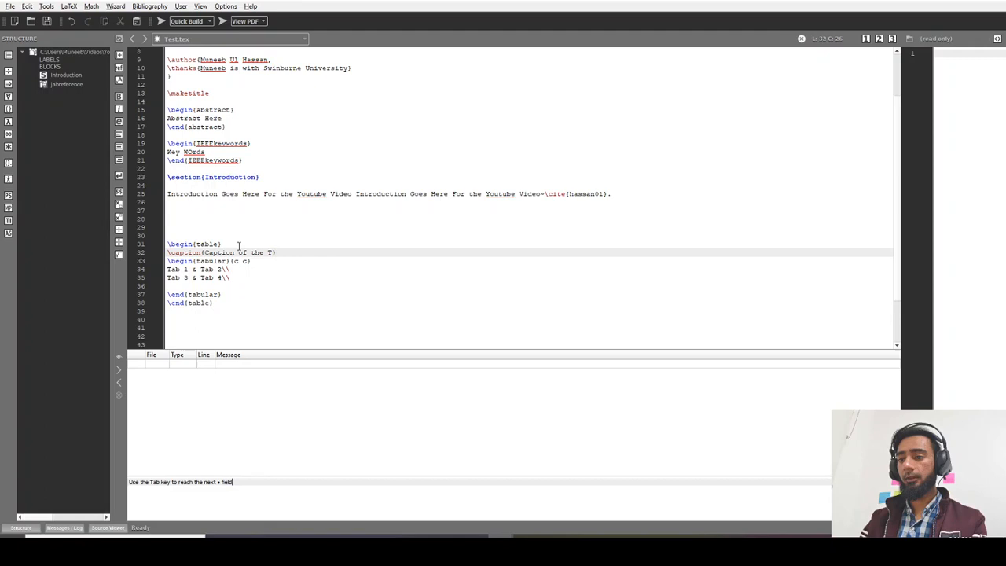
Finish \caption{Caption of the Table} and change the column spec to {|c| c|}.
{"action": "type", "text": "able"}
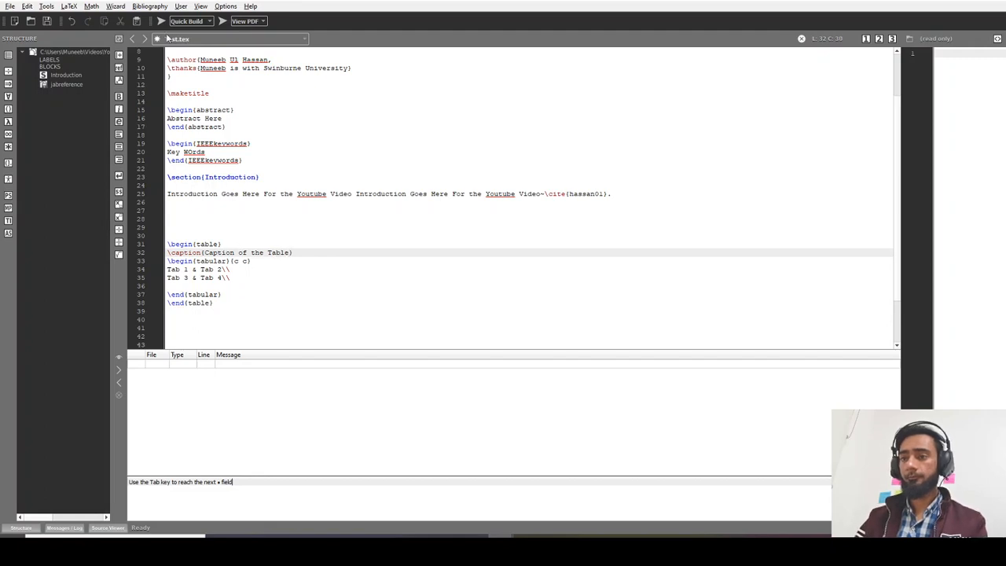
{"action": "left_click", "coordinate": [160, 22]}
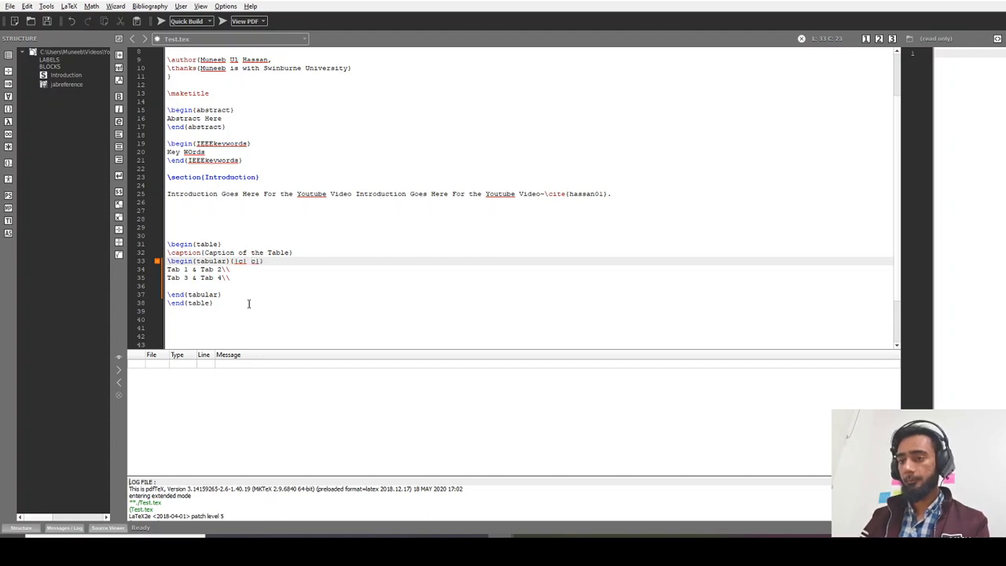
Compile and view the bordered columns before adding \hline rules around the rows.
{"action": "left_click", "coordinate": [160, 22]}
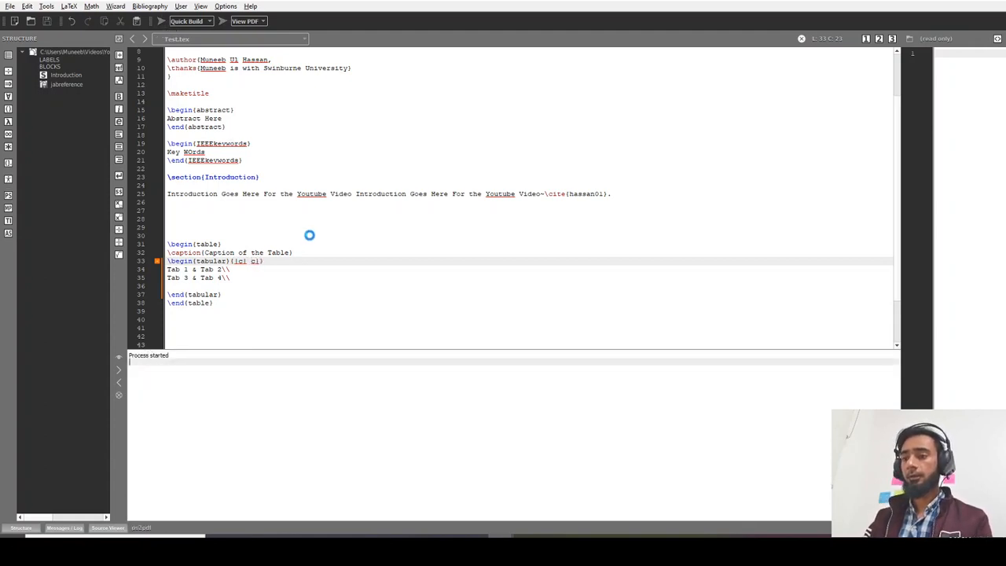
{"action": "left_click", "coordinate": [185, 22]}
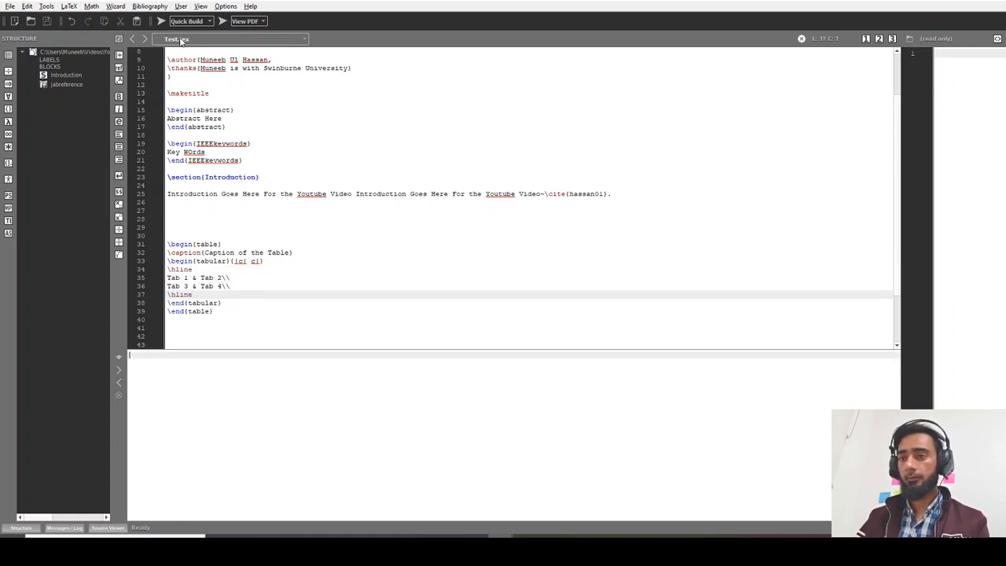
Compile and preview Table I with caption, vertical borders and \hline rules.
{"action": "left_click", "coordinate": [160, 22]}
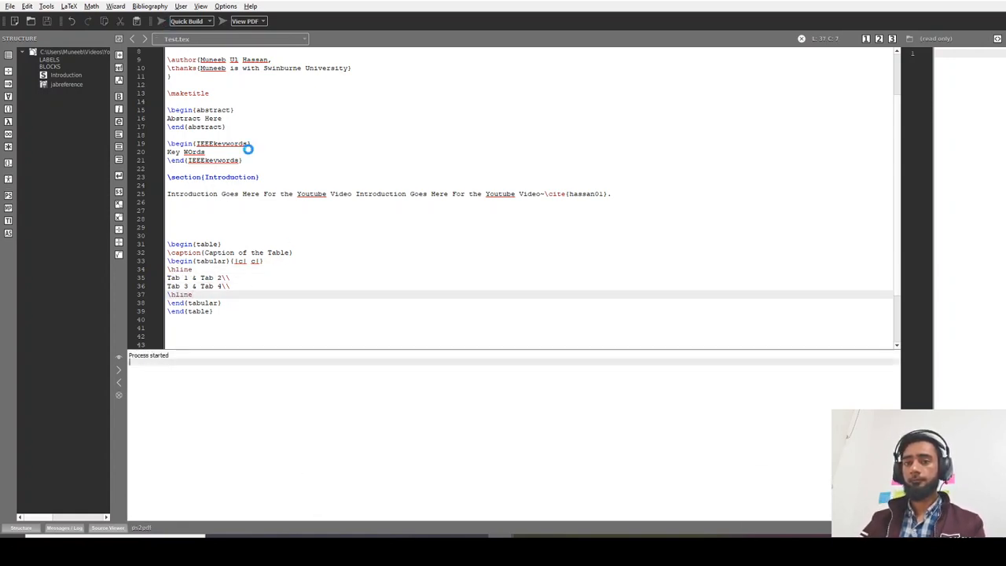
{"action": "left_click", "coordinate": [186, 22]}
{"action": "type", "text": "\\hline"}
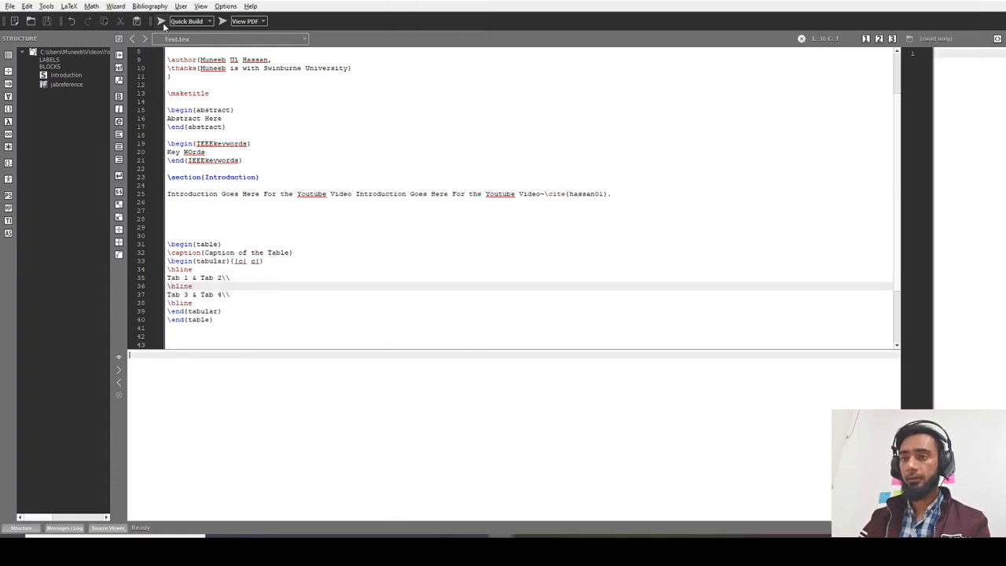
{"action": "left_click", "coordinate": [162, 22]}
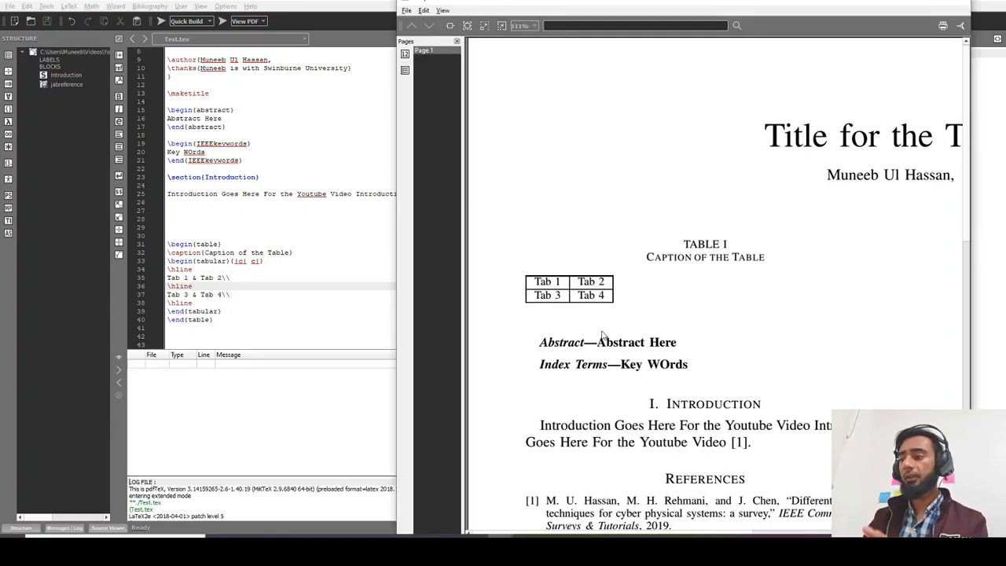
{"action": "mouse_move", "coordinate": [484, 317]}
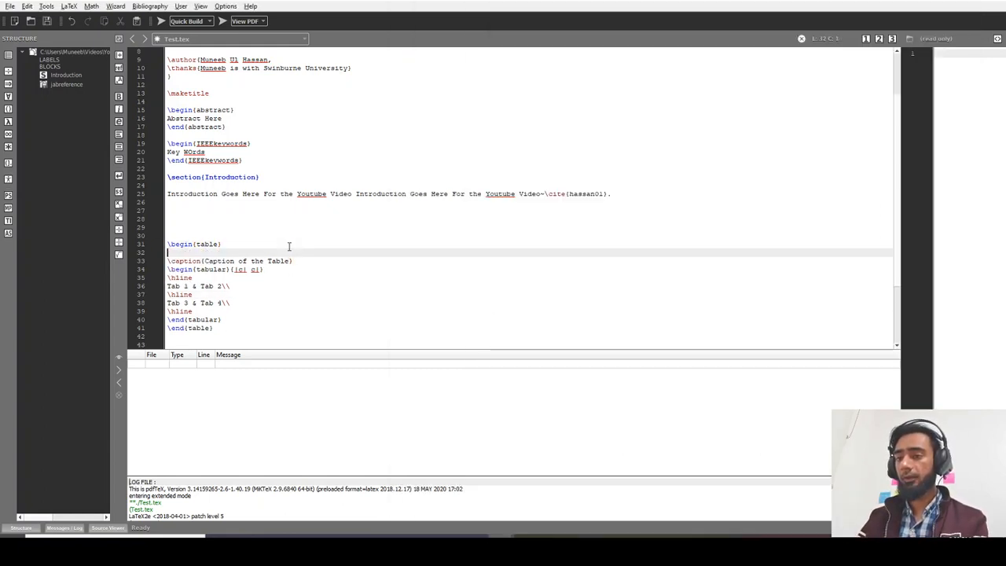
Add \centering after \begin{table} and recompile to see the table centered.
{"action": "type", "text": "\\centering"}
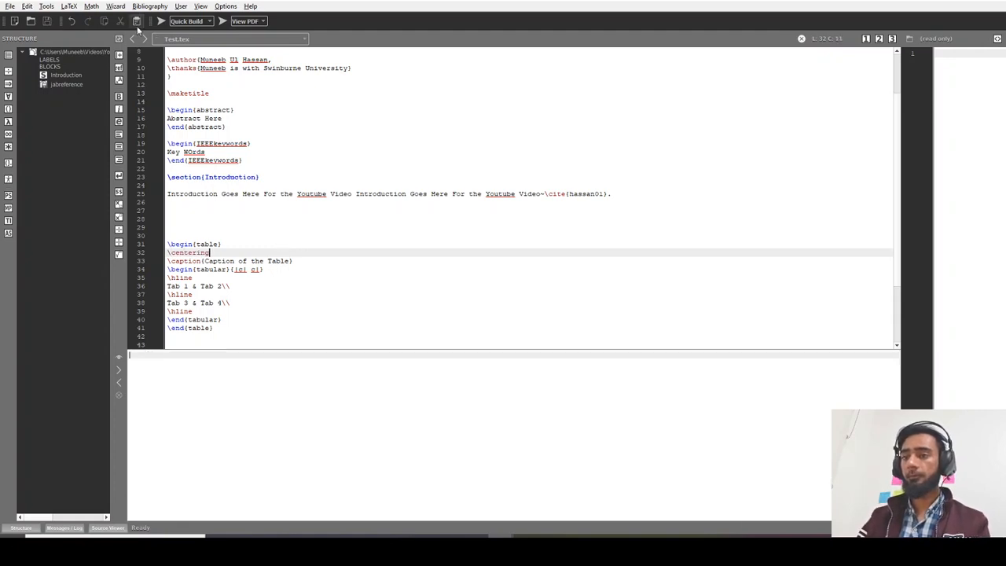
{"action": "left_click", "coordinate": [135, 22]}
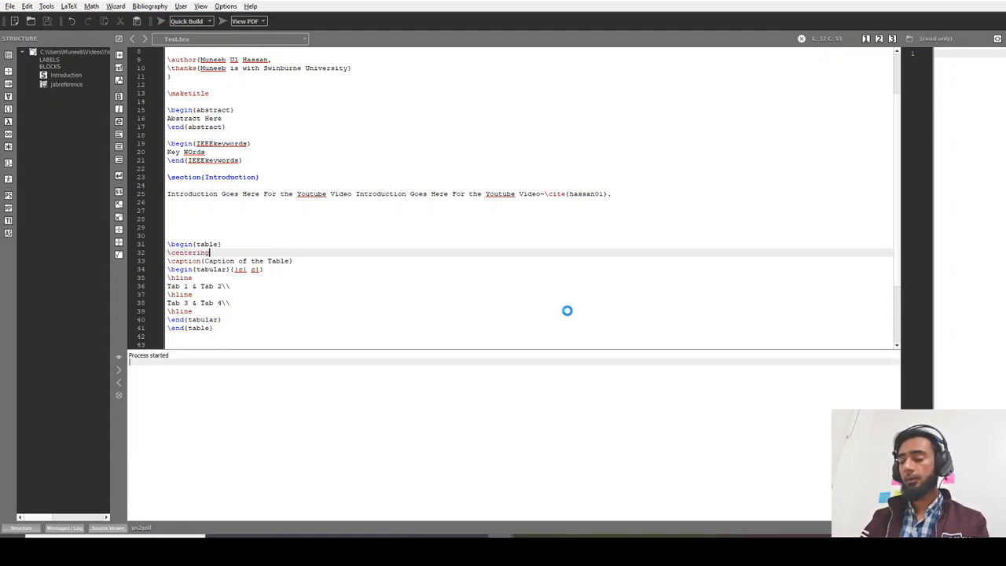
{"action": "left_click", "coordinate": [185, 22]}
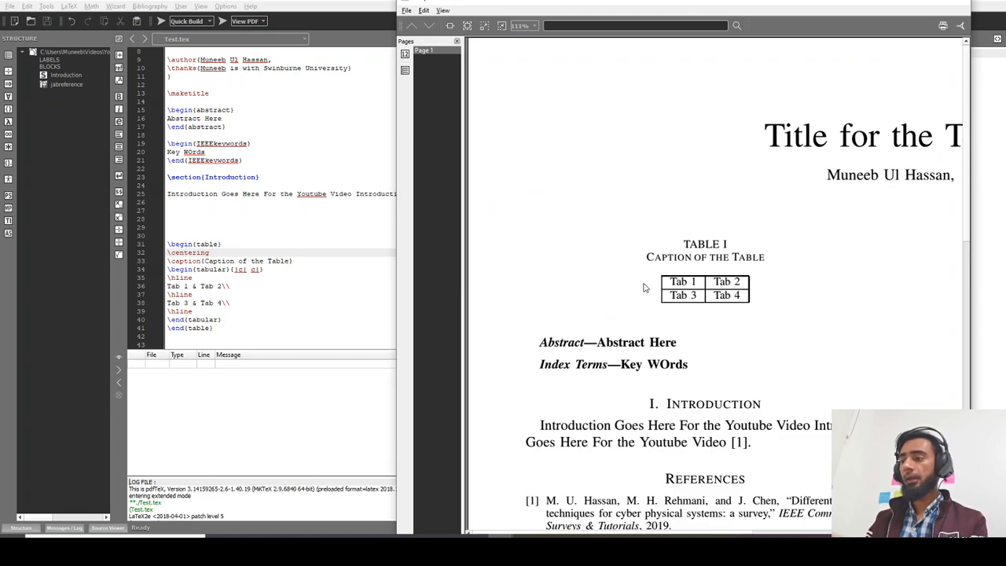
{"action": "mouse_move", "coordinate": [683, 301]}
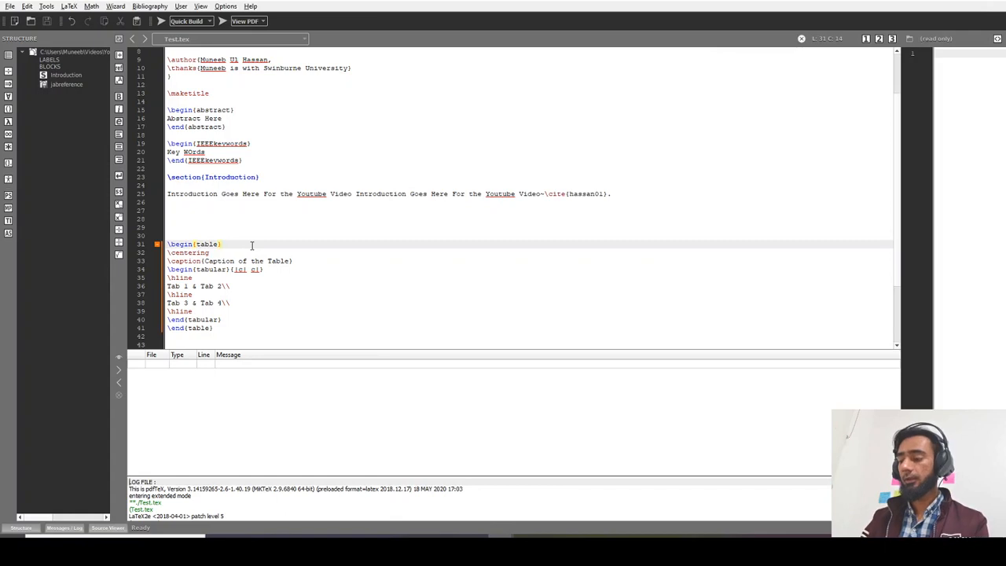
Try the [b] placement option on the table and compile to check where it lands.
{"action": "type", "text": "[b]"}
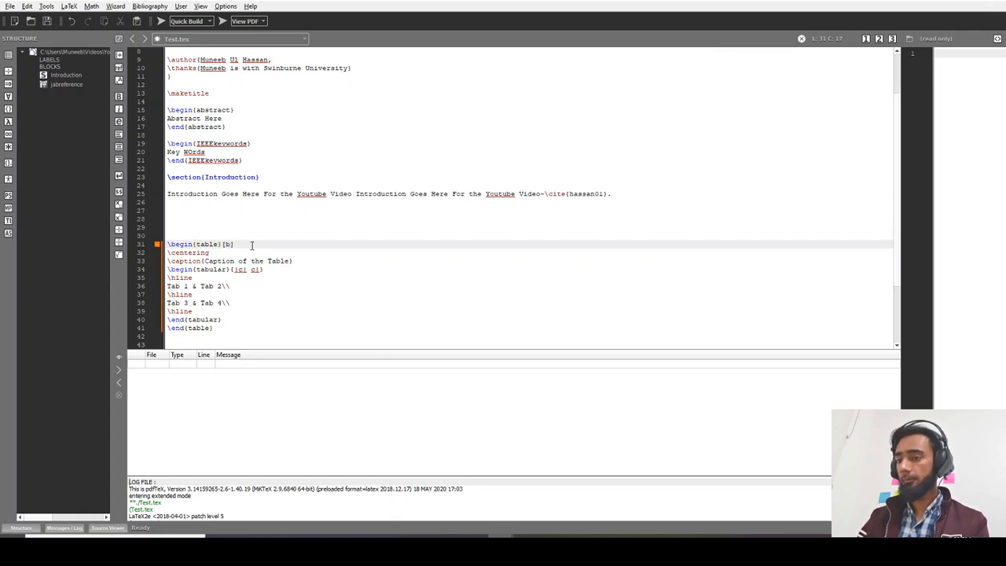
{"action": "left_click", "coordinate": [160, 22]}
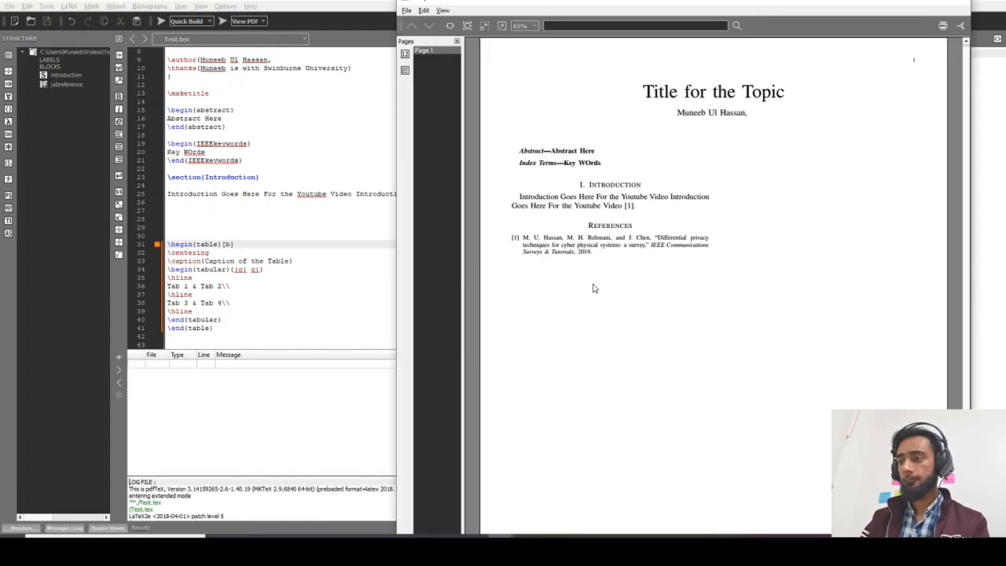
{"action": "scroll", "scroll_direction": "down", "scroll_amount": 3}
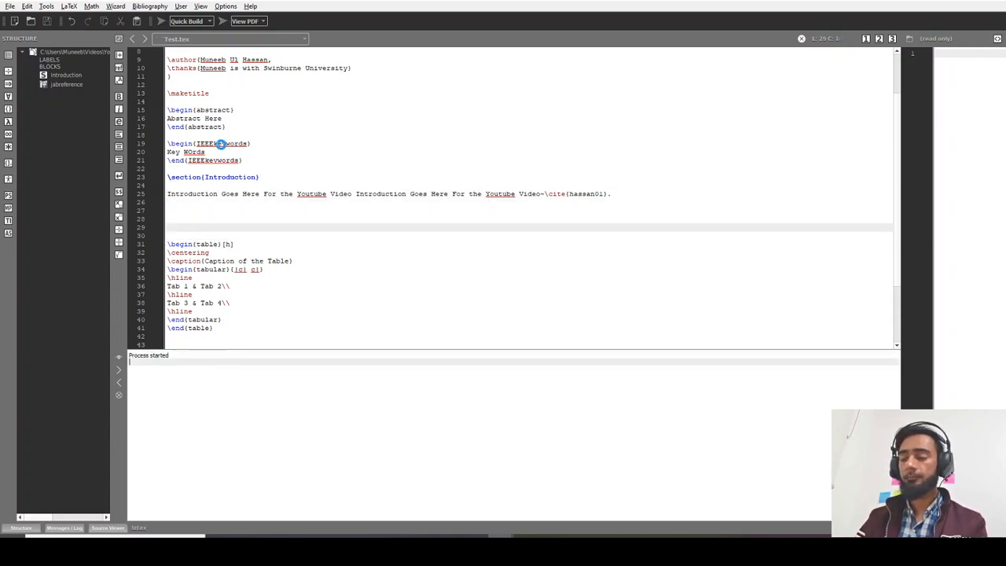
Change the option to [h] and recompile so the table follows the Introduction.
{"action": "left_click", "coordinate": [186, 22]}
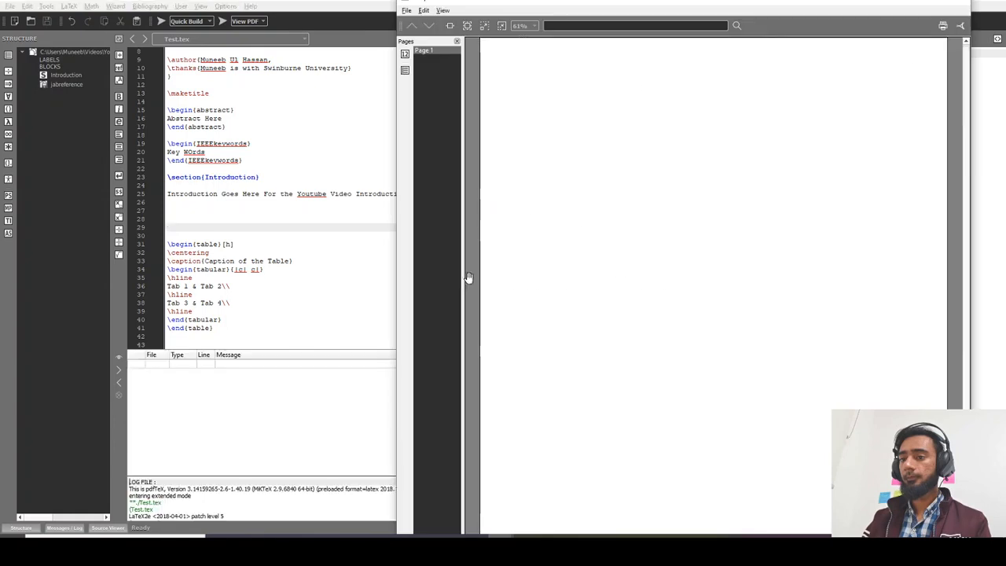
{"action": "left_click", "coordinate": [187, 22]}
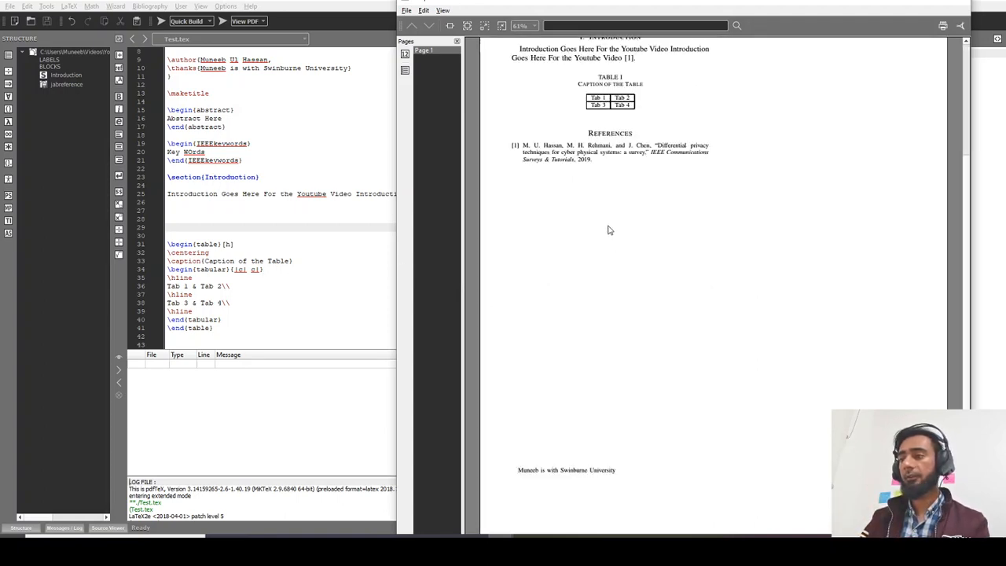
{"action": "mouse_move", "coordinate": [577, 230]}
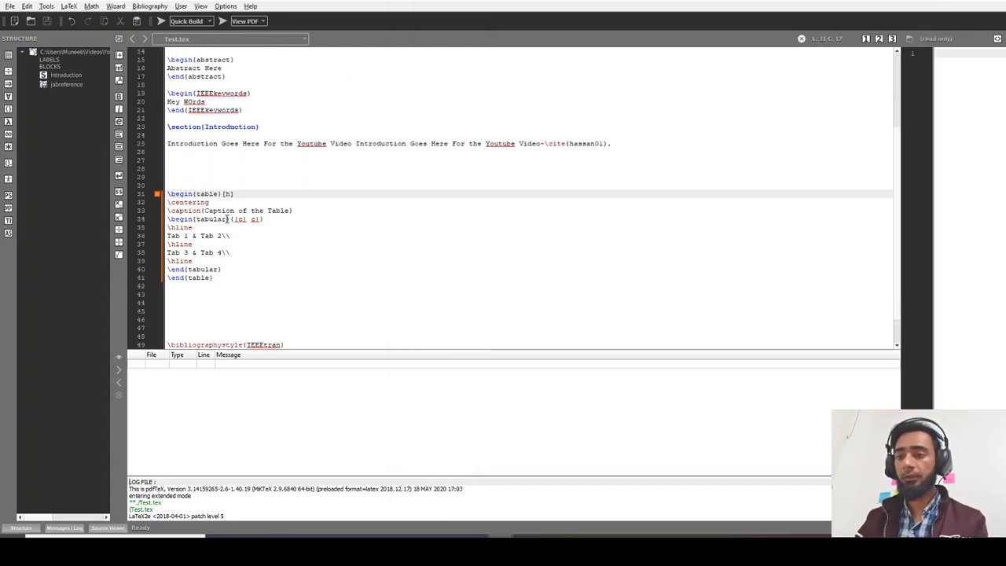
Star both \begin{table} and \end{table} to table* and recompile the PDF.
{"action": "type", "text": "*"}
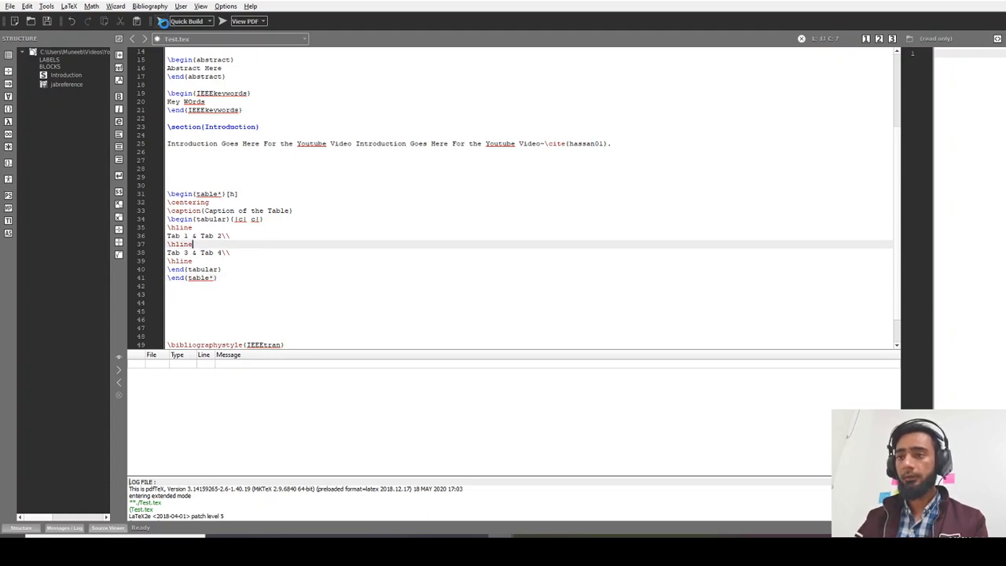
{"action": "left_click", "coordinate": [163, 22]}
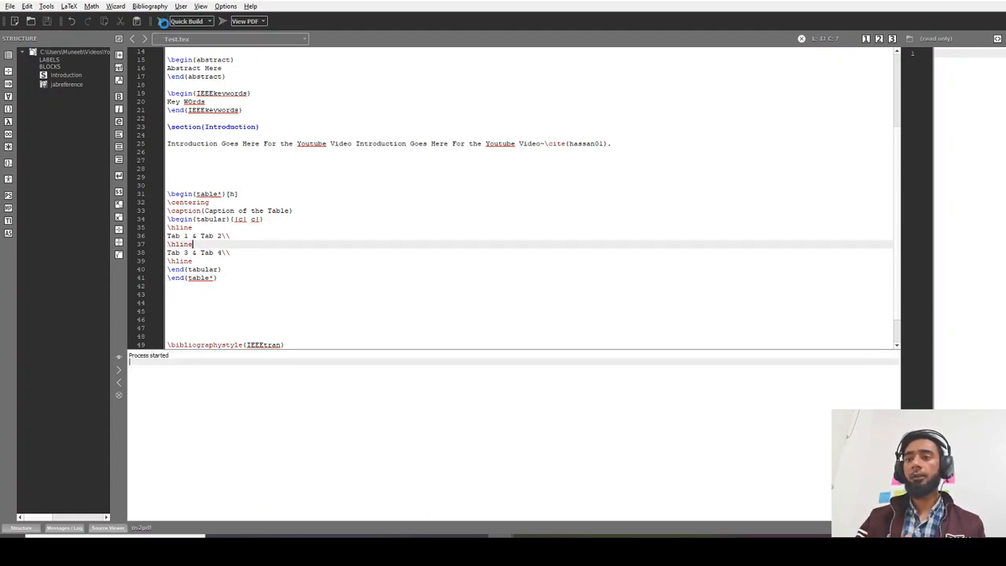
{"action": "left_click", "coordinate": [164, 22]}
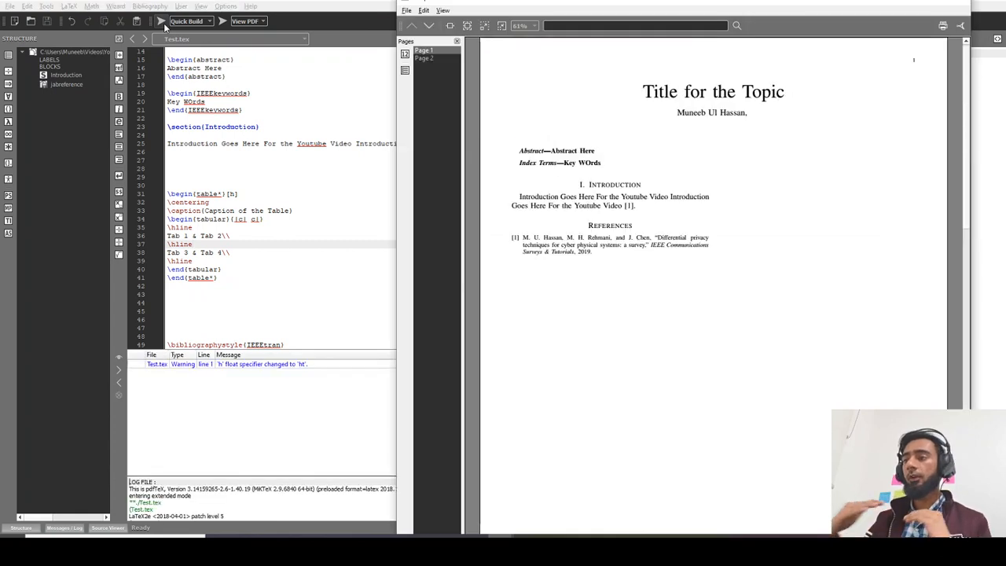